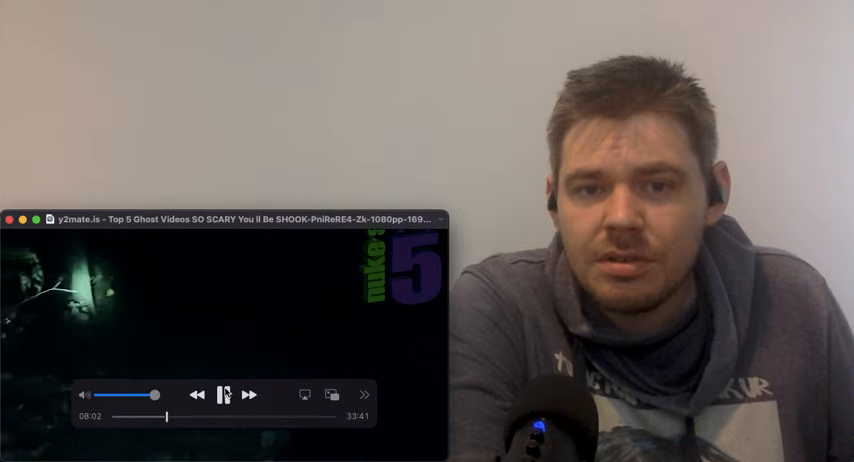
Pause the ghost-videos compilation about four seconds in, on the frame showing HELP
{"action": "left_click", "coordinate": [224, 396]}
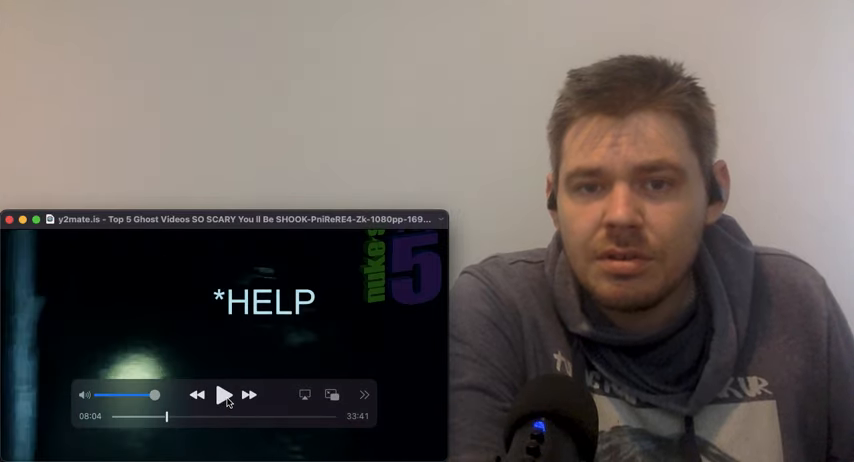